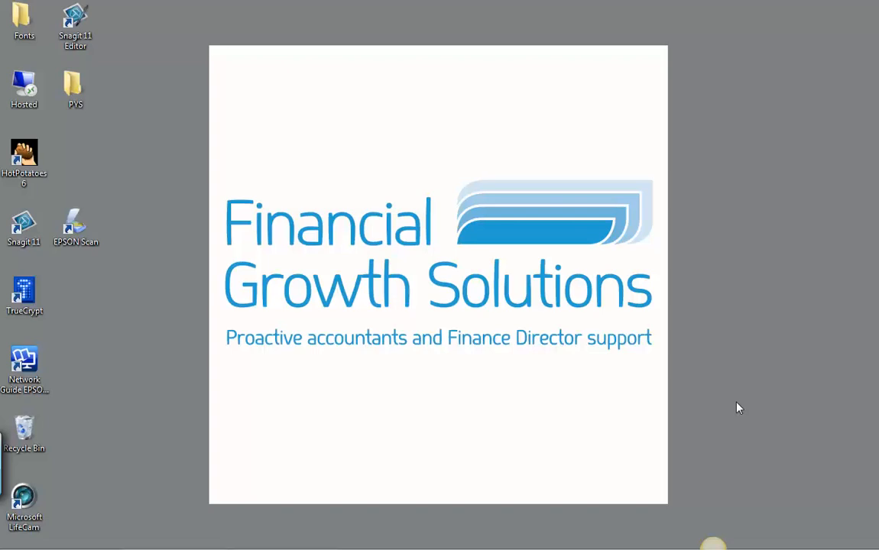
{"action": "mouse_move", "coordinate": [684, 385]}
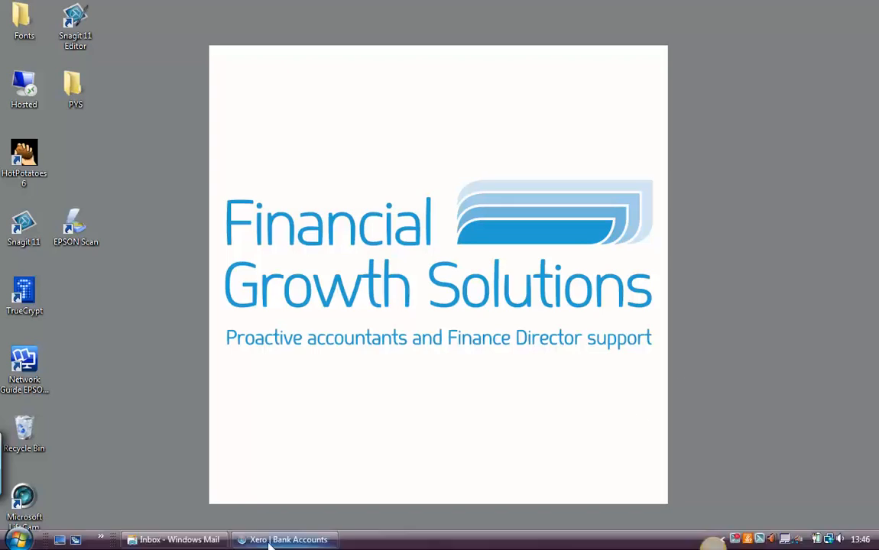
Return to the demo company's Bank Accounts page via the dashboard and open Add Bank Account.
{"action": "left_click", "coordinate": [284, 540]}
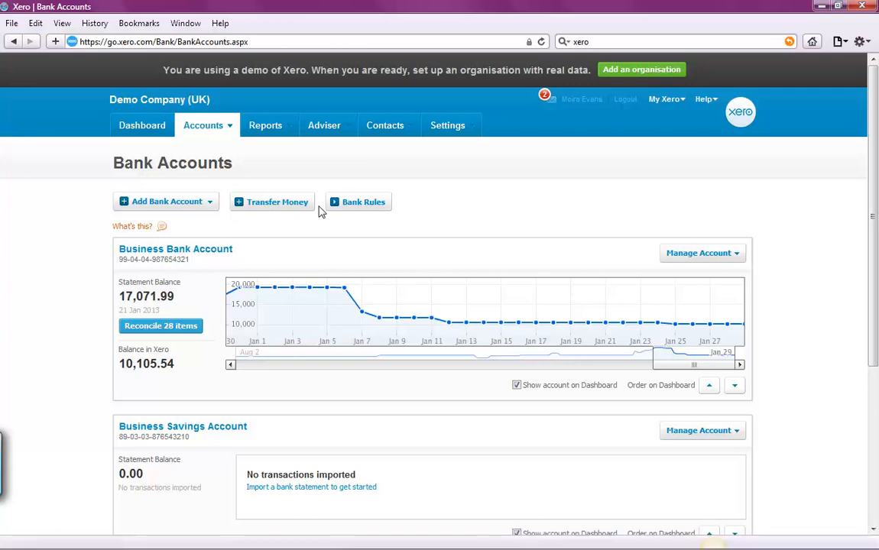
{"action": "mouse_move", "coordinate": [220, 331]}
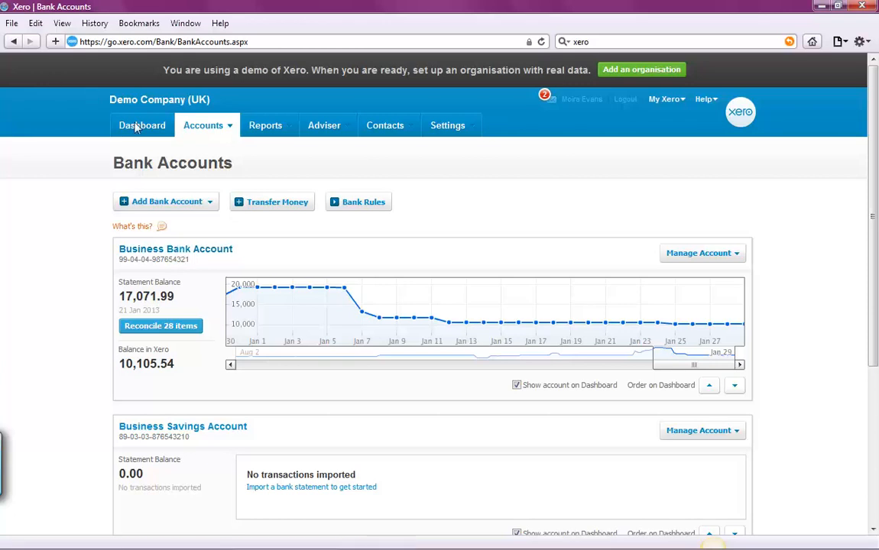
{"action": "left_click", "coordinate": [141, 125]}
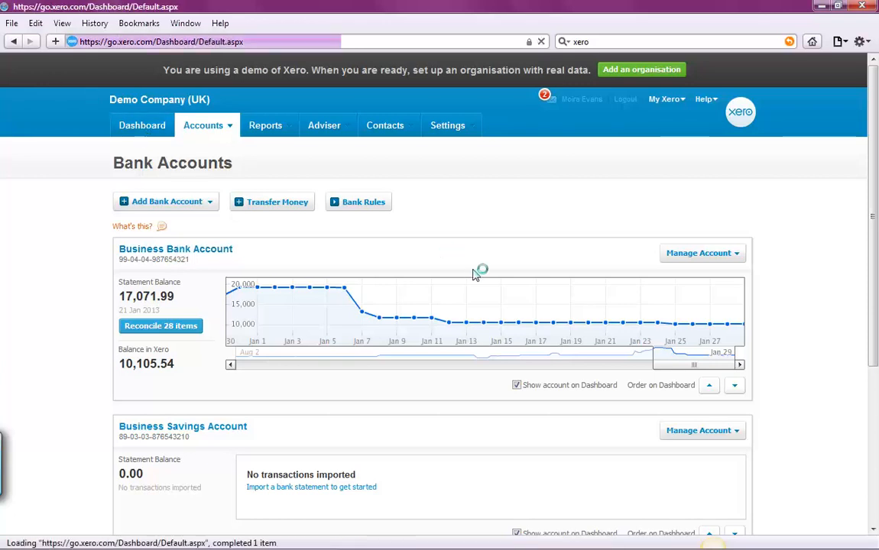
{"action": "left_click", "coordinate": [142, 125]}
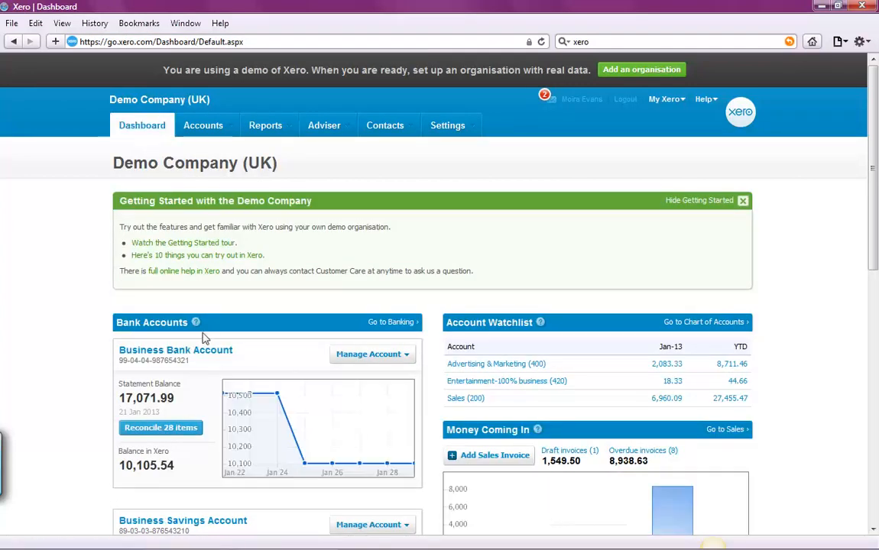
{"action": "left_click", "coordinate": [392, 322]}
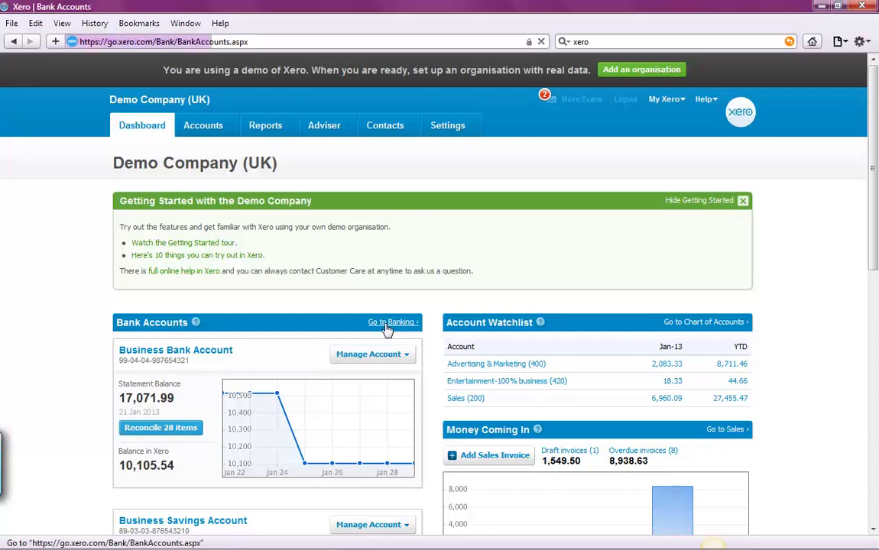
{"action": "left_click", "coordinate": [394, 322]}
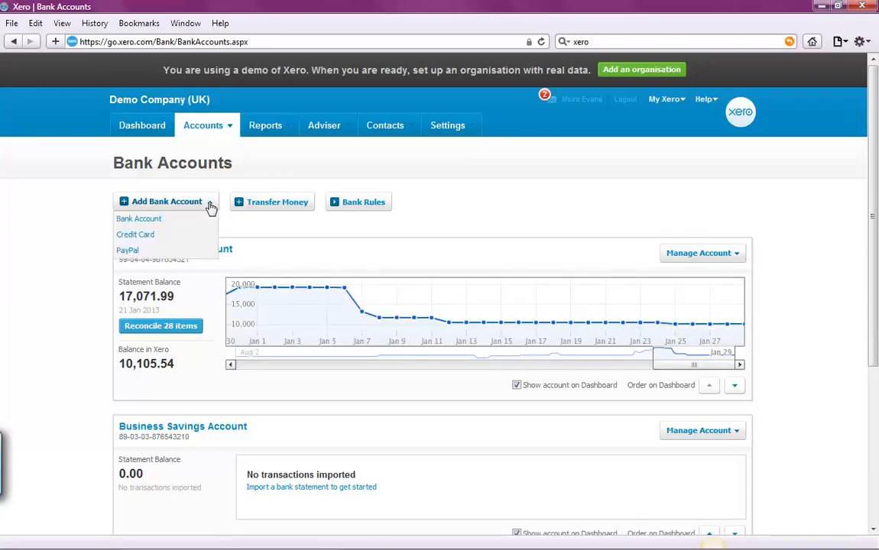
{"action": "mouse_move", "coordinate": [139, 218]}
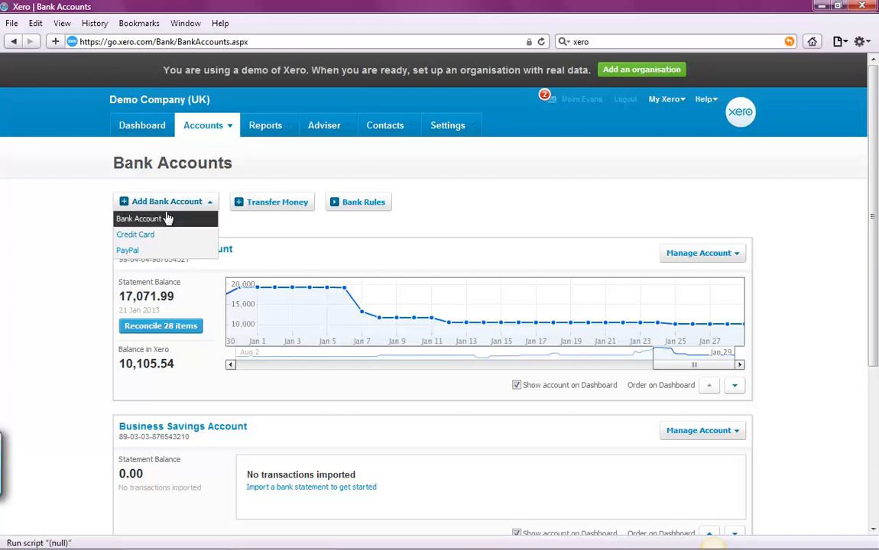
{"action": "mouse_move", "coordinate": [128, 250]}
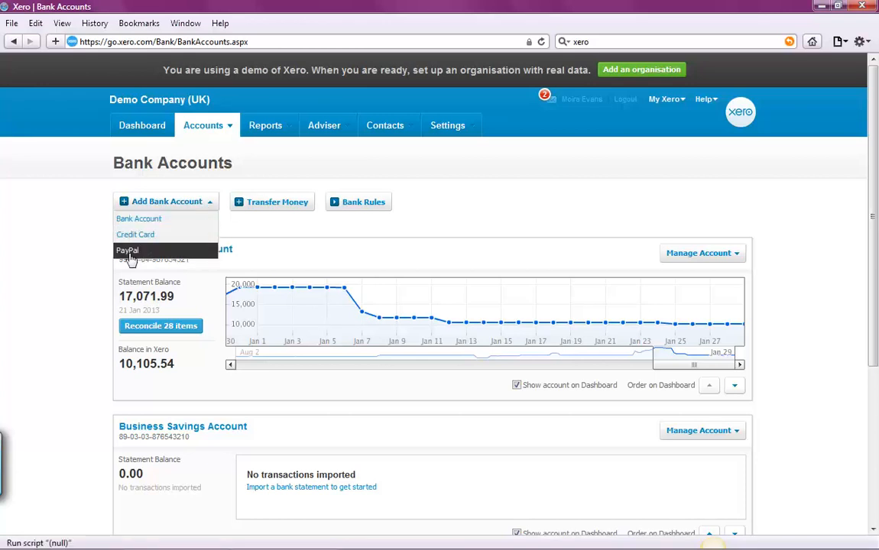
{"action": "left_click", "coordinate": [138, 219]}
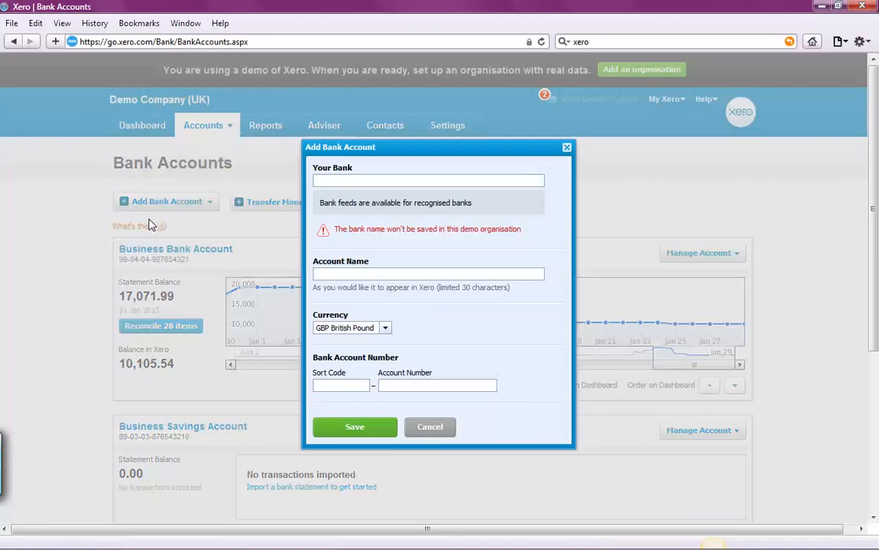
{"action": "left_click", "coordinate": [428, 180]}
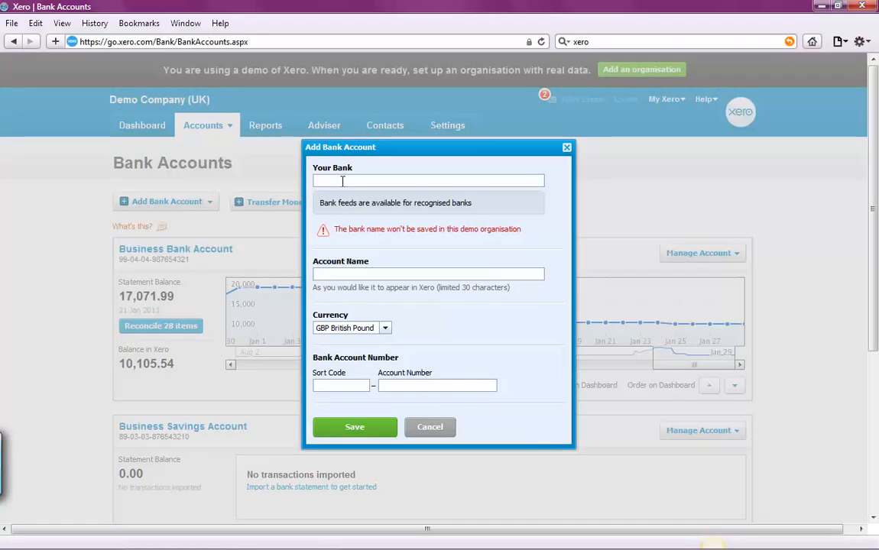
{"action": "type", "text": "Nat"}
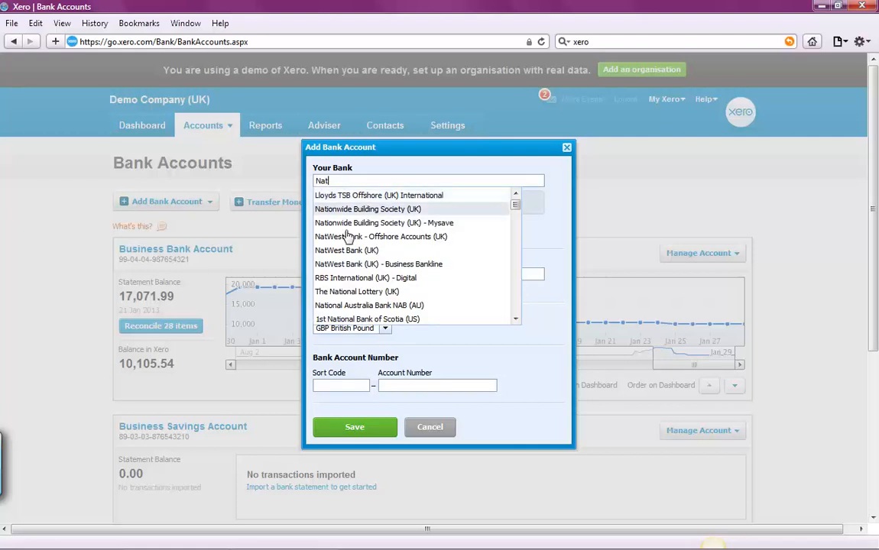
{"action": "left_click", "coordinate": [346, 250]}
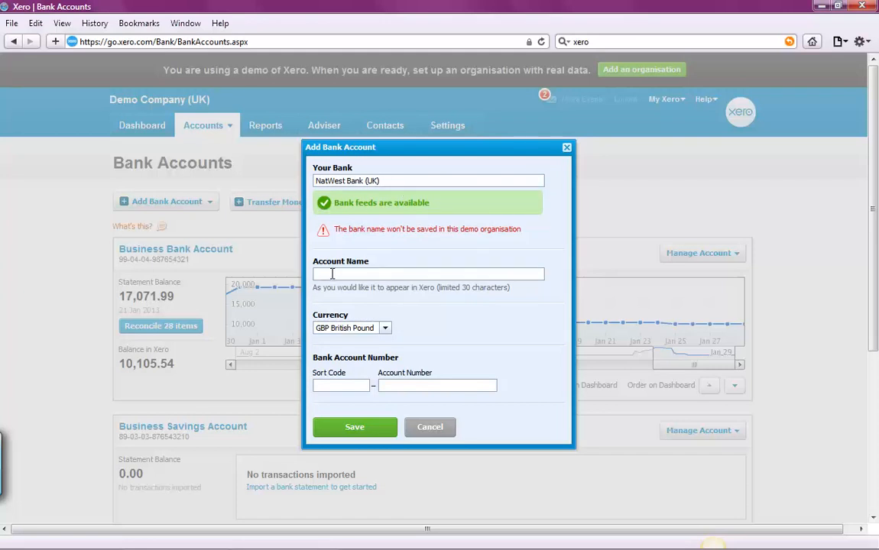
{"action": "type", "text": "Financial Growth"}
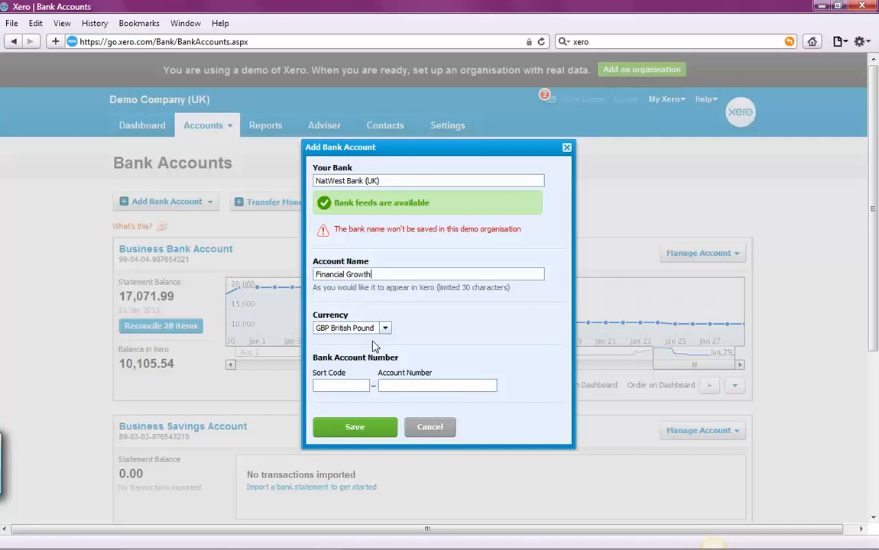
{"action": "left_click", "coordinate": [384, 327]}
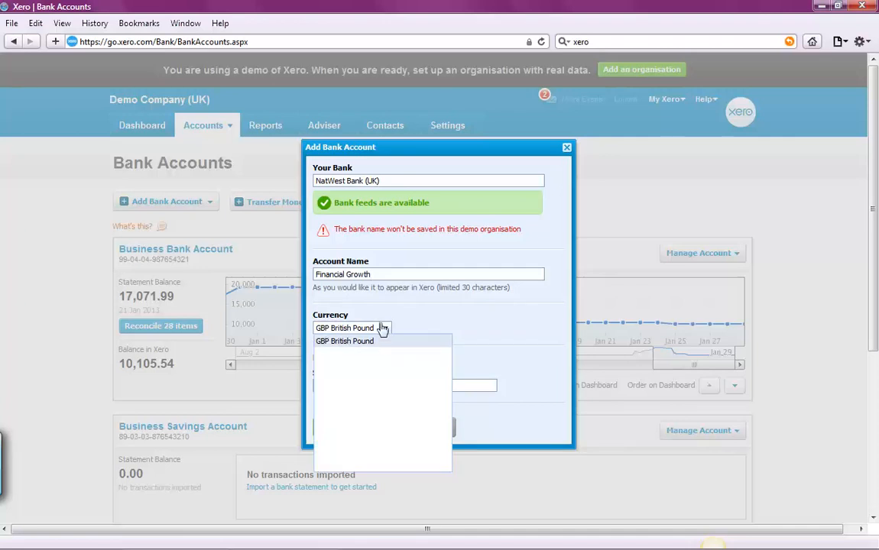
{"action": "left_click", "coordinate": [344, 341]}
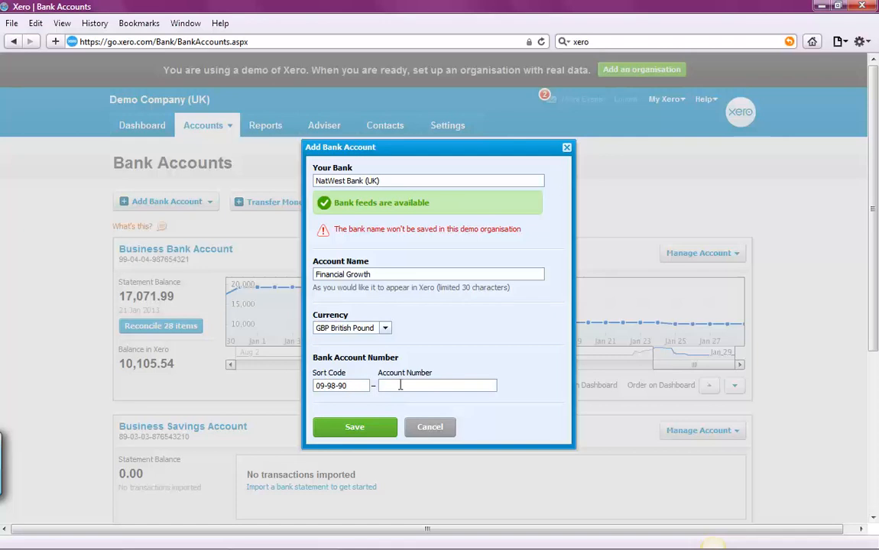
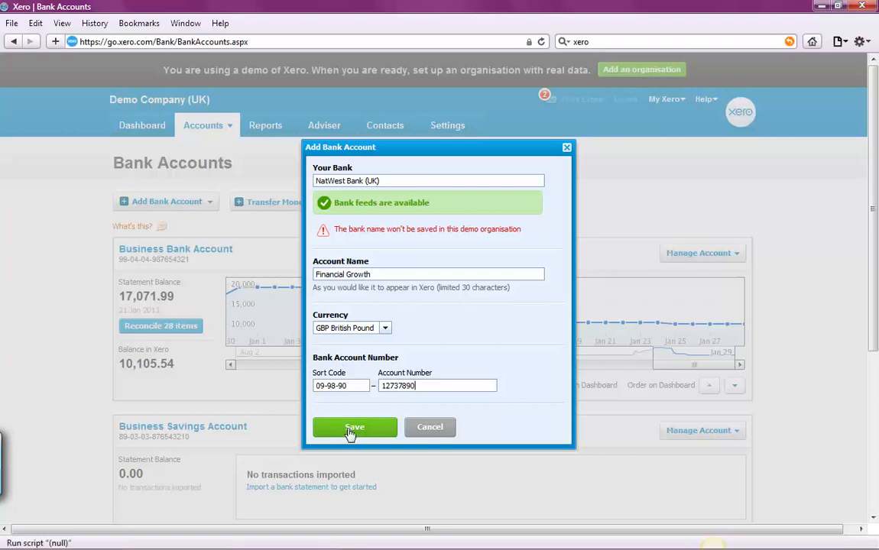
Save the Financial Growth account and scroll down to its panel in the list.
{"action": "left_click", "coordinate": [353, 427]}
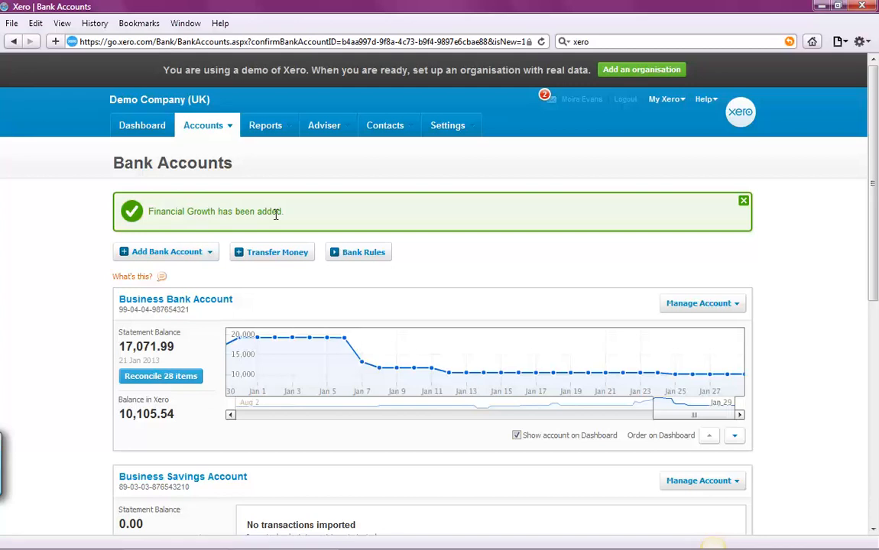
{"action": "mouse_move", "coordinate": [298, 338]}
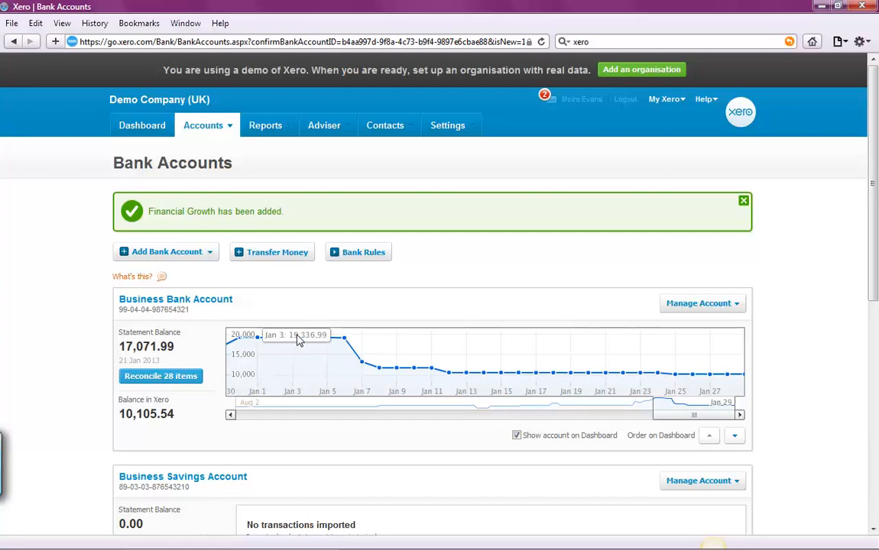
{"action": "scroll", "scroll_direction": "down", "scroll_amount": 3}
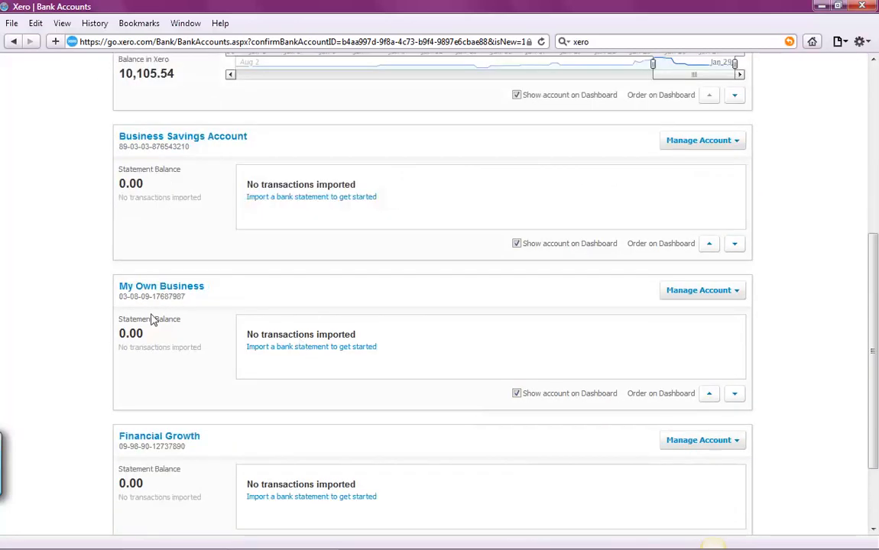
{"action": "scroll", "scroll_direction": "down", "scroll_amount": 3}
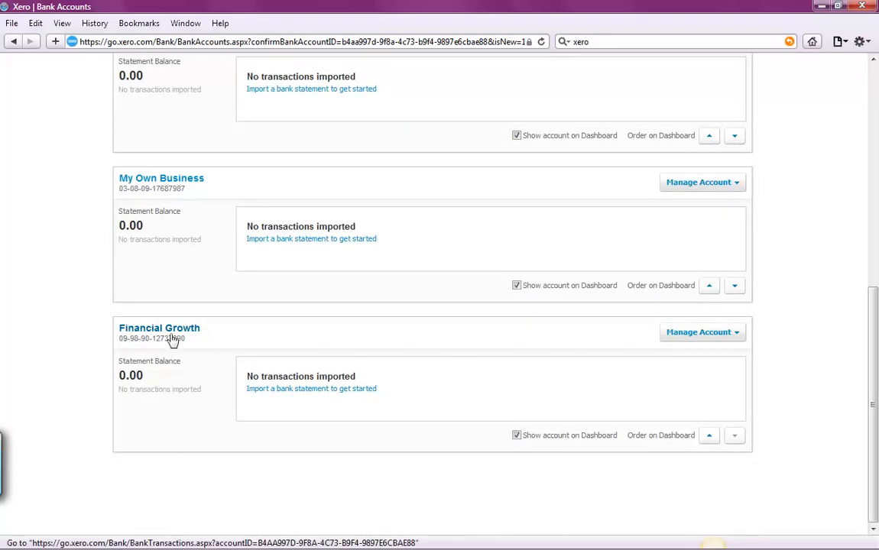
{"action": "mouse_move", "coordinate": [268, 340]}
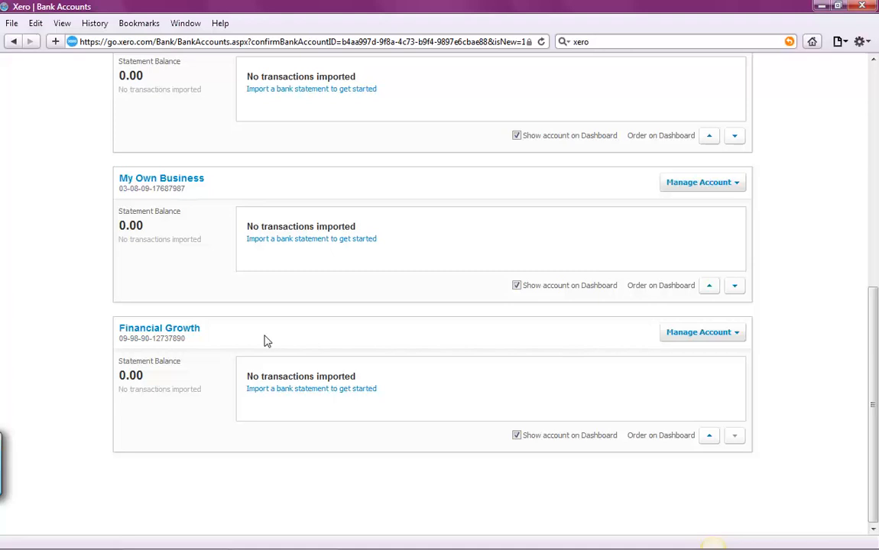
{"action": "left_click", "coordinate": [700, 332]}
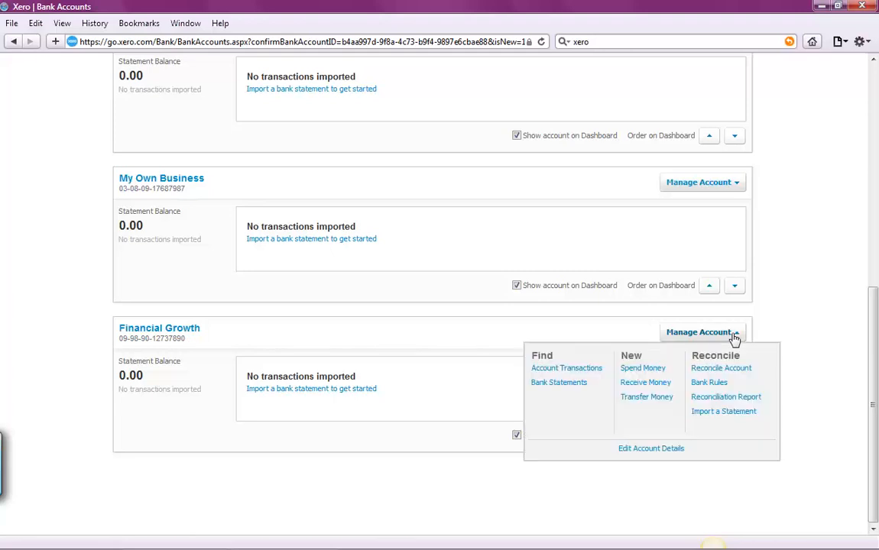
{"action": "left_click", "coordinate": [651, 449]}
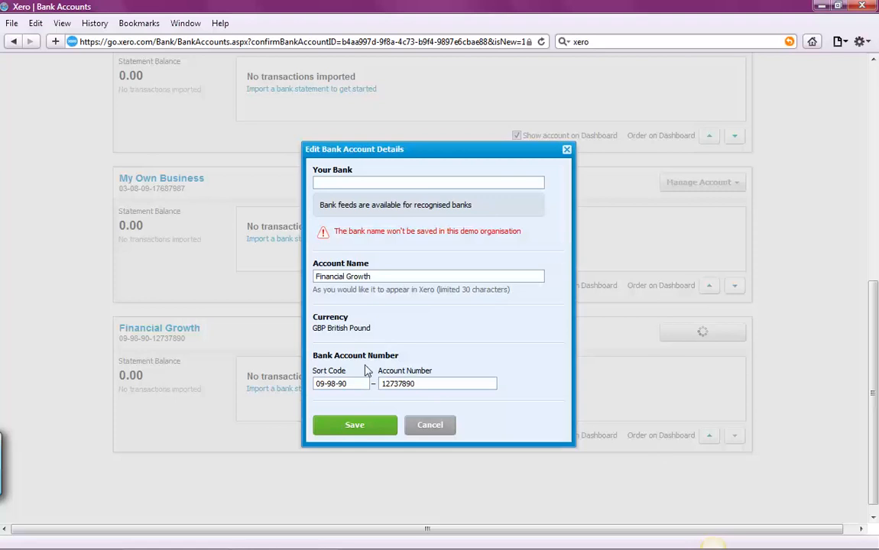
{"action": "left_click", "coordinate": [430, 425]}
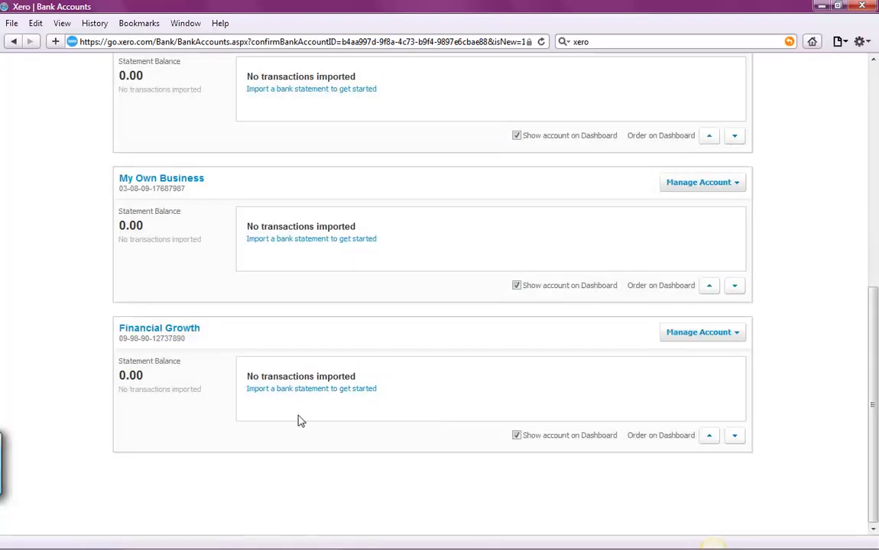
{"action": "mouse_move", "coordinate": [159, 333]}
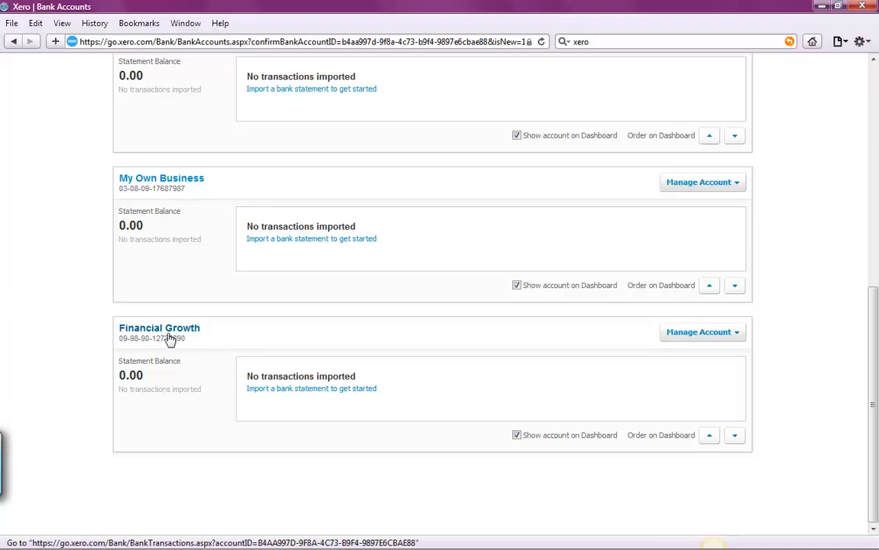
Open the Financial Growth transactions page and its Manage Account menu.
{"action": "left_click", "coordinate": [159, 328]}
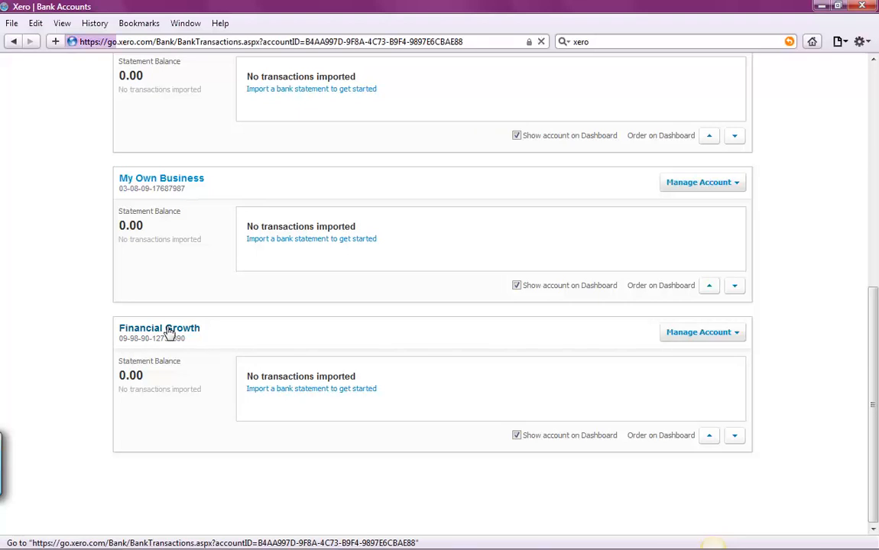
{"action": "left_click", "coordinate": [159, 328]}
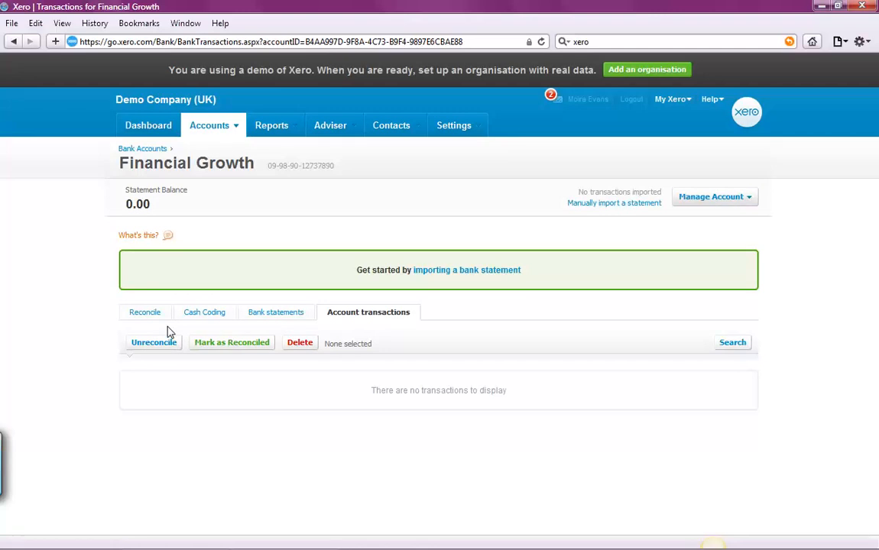
{"action": "mouse_move", "coordinate": [403, 308]}
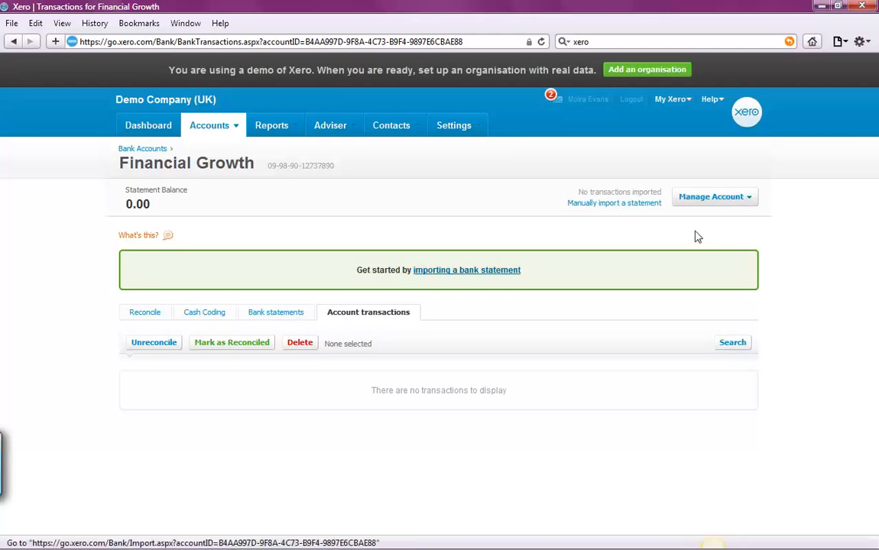
{"action": "left_click", "coordinate": [714, 197]}
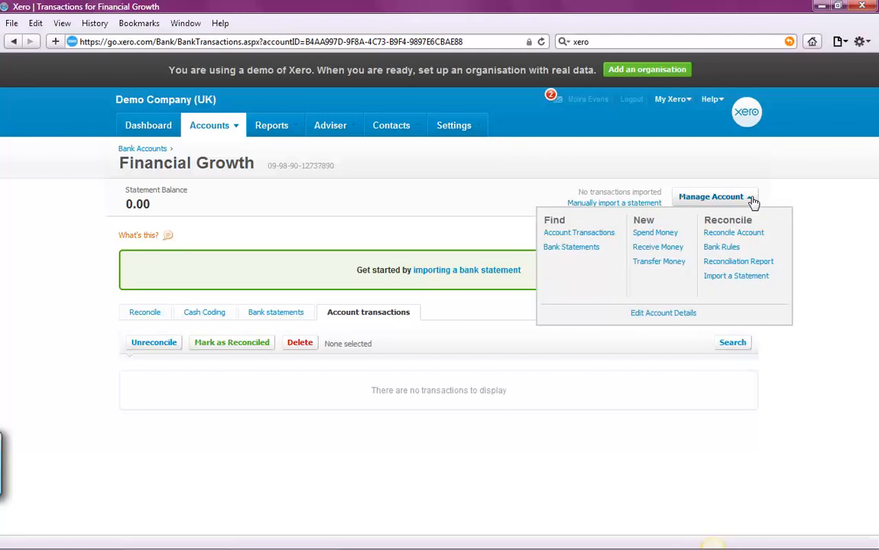
Open Bank Rules, view the empty Receive Money rules, and start a new one.
{"action": "left_click", "coordinate": [721, 246]}
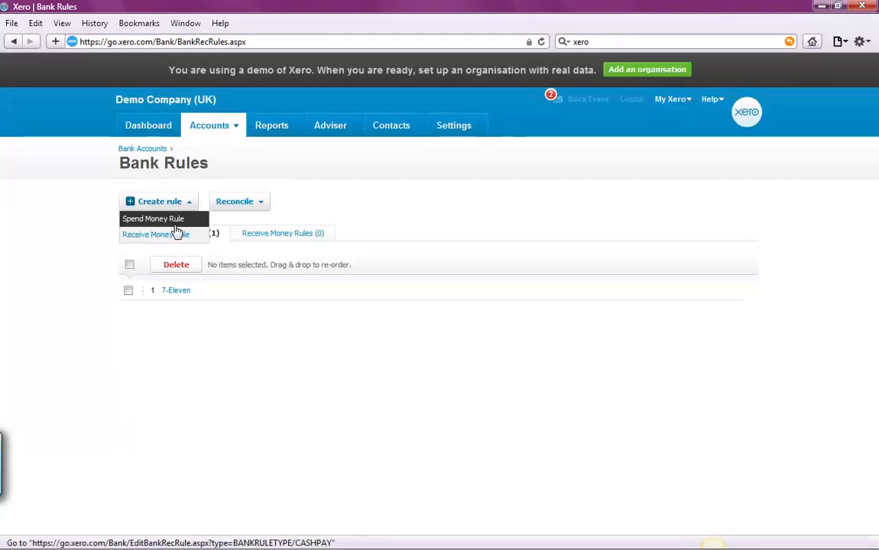
{"action": "mouse_move", "coordinate": [285, 334]}
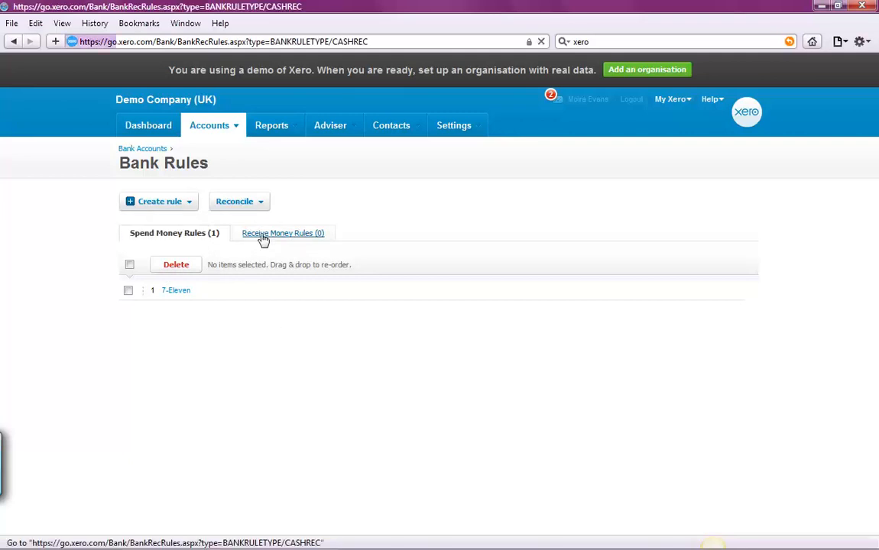
{"action": "left_click", "coordinate": [283, 234]}
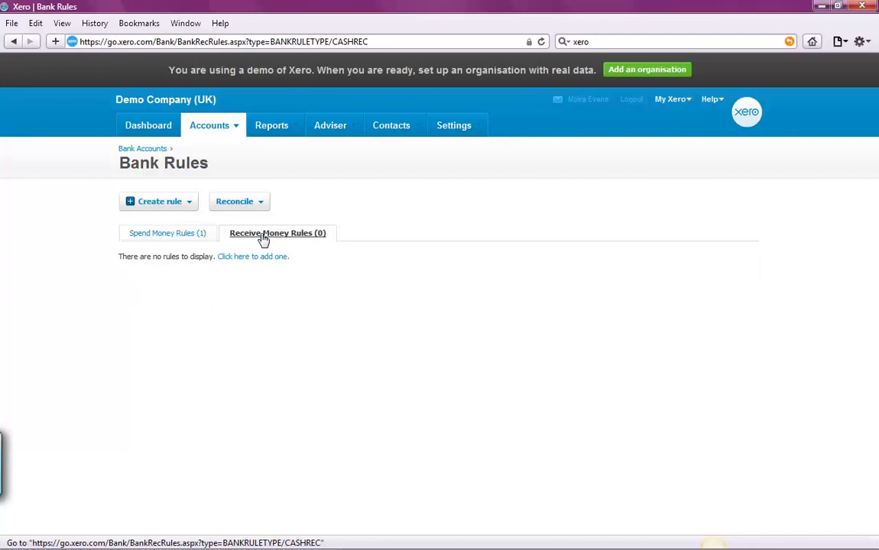
{"action": "left_click", "coordinate": [252, 256]}
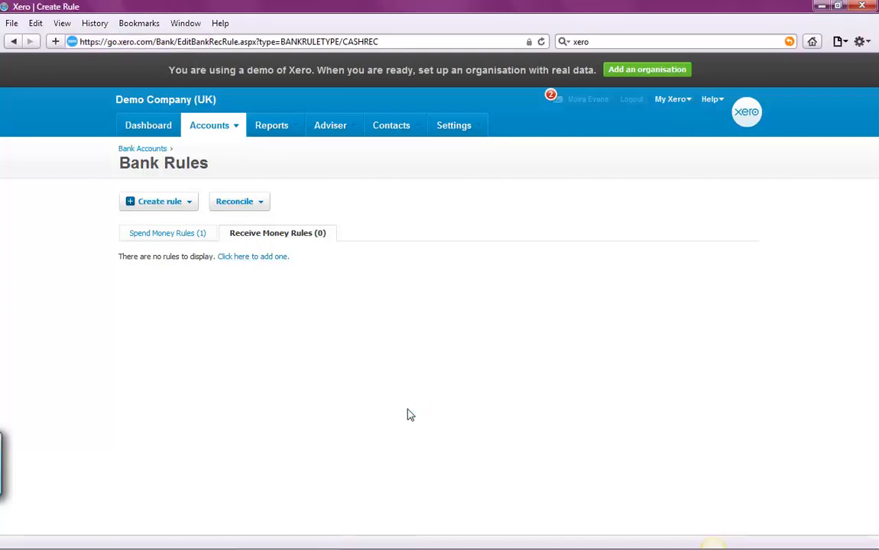
Show the Set condition field choices on the blank Receive Money Rule form.
{"action": "left_click", "coordinate": [252, 256]}
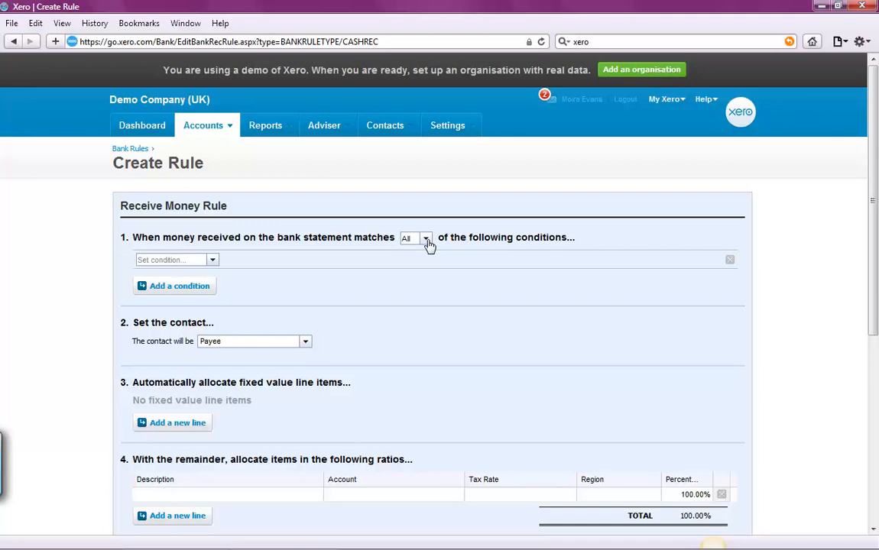
{"action": "left_click", "coordinate": [415, 237]}
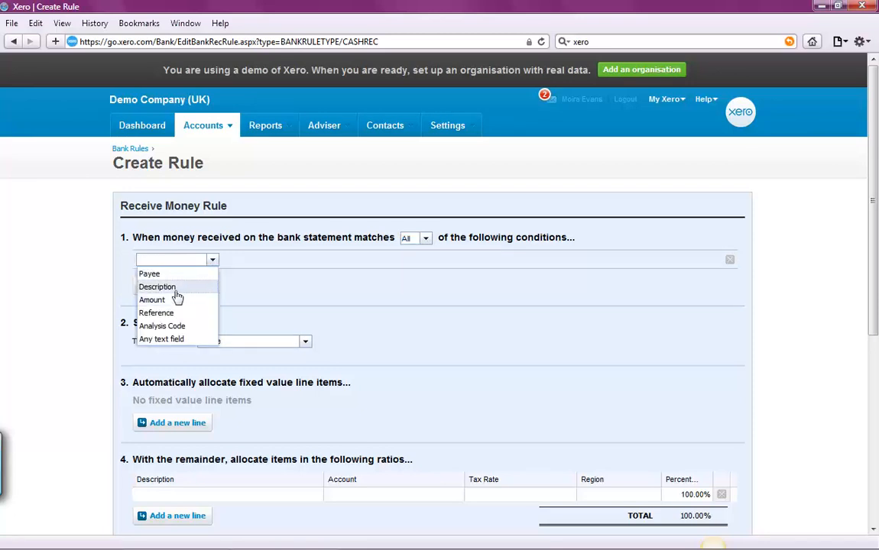
{"action": "mouse_move", "coordinate": [157, 287]}
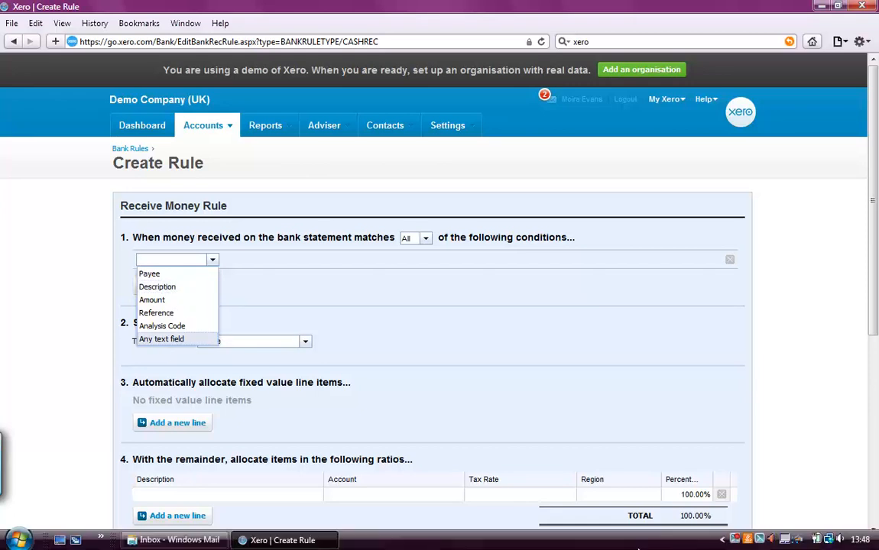
{"action": "mouse_move", "coordinate": [740, 543]}
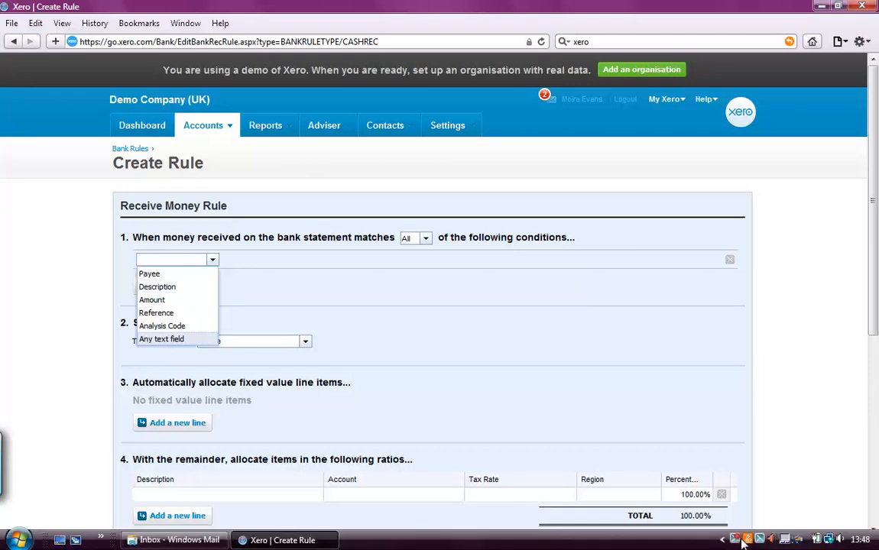